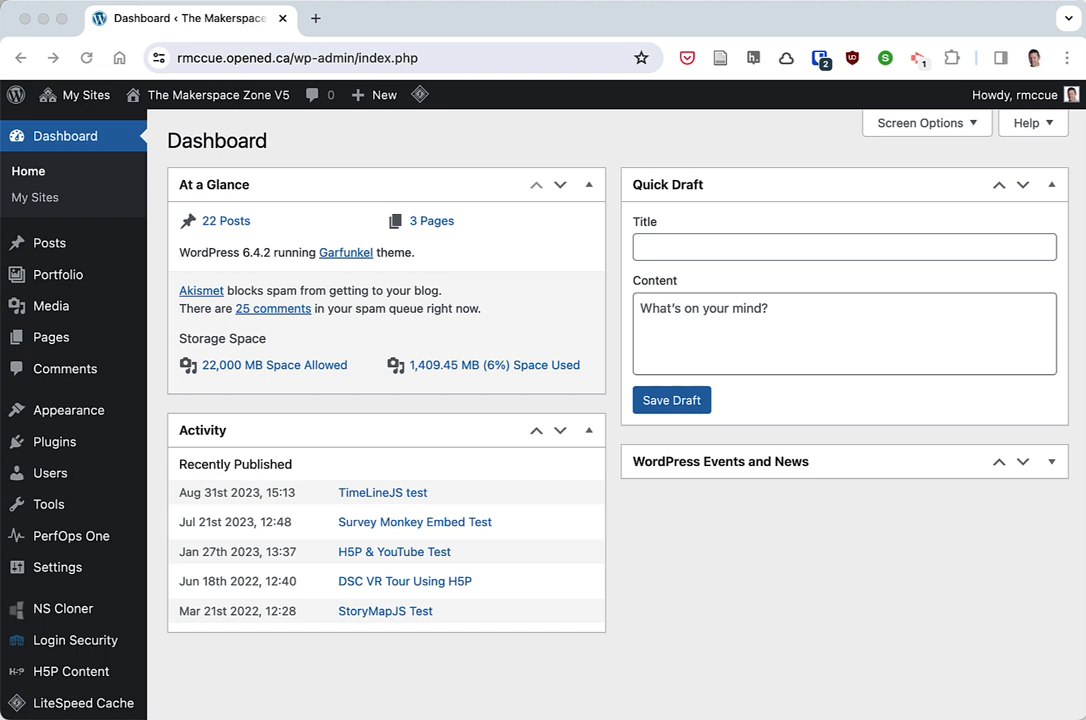
{"action": "mouse_move", "coordinate": [744, 576]}
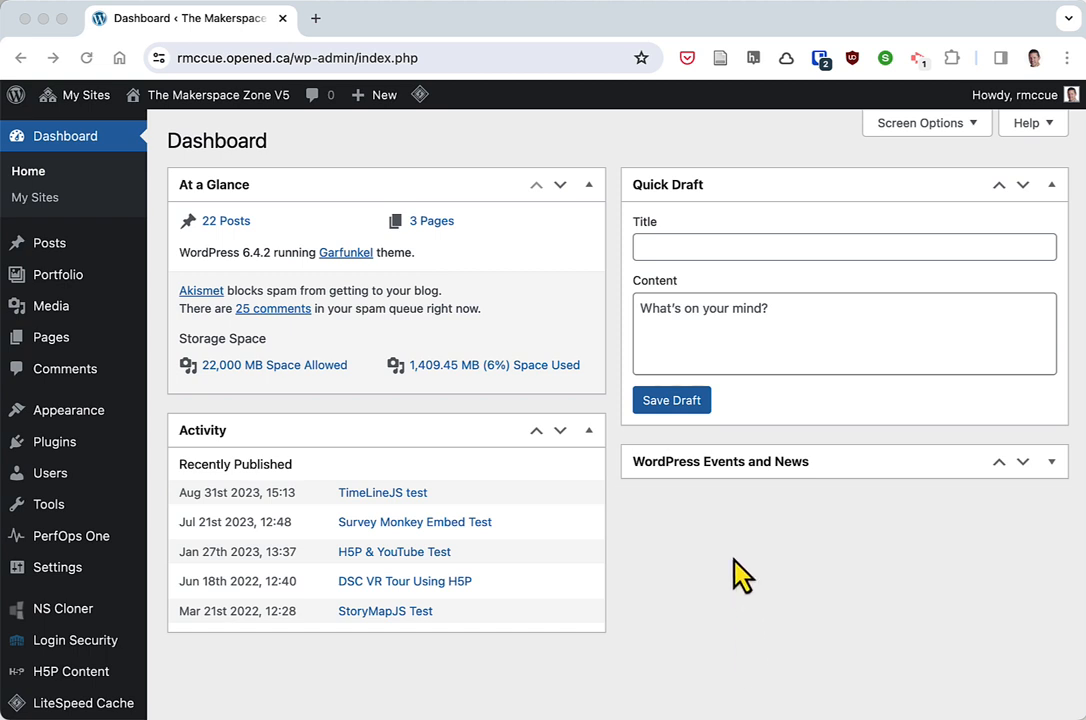
{"action": "mouse_move", "coordinate": [724, 580]}
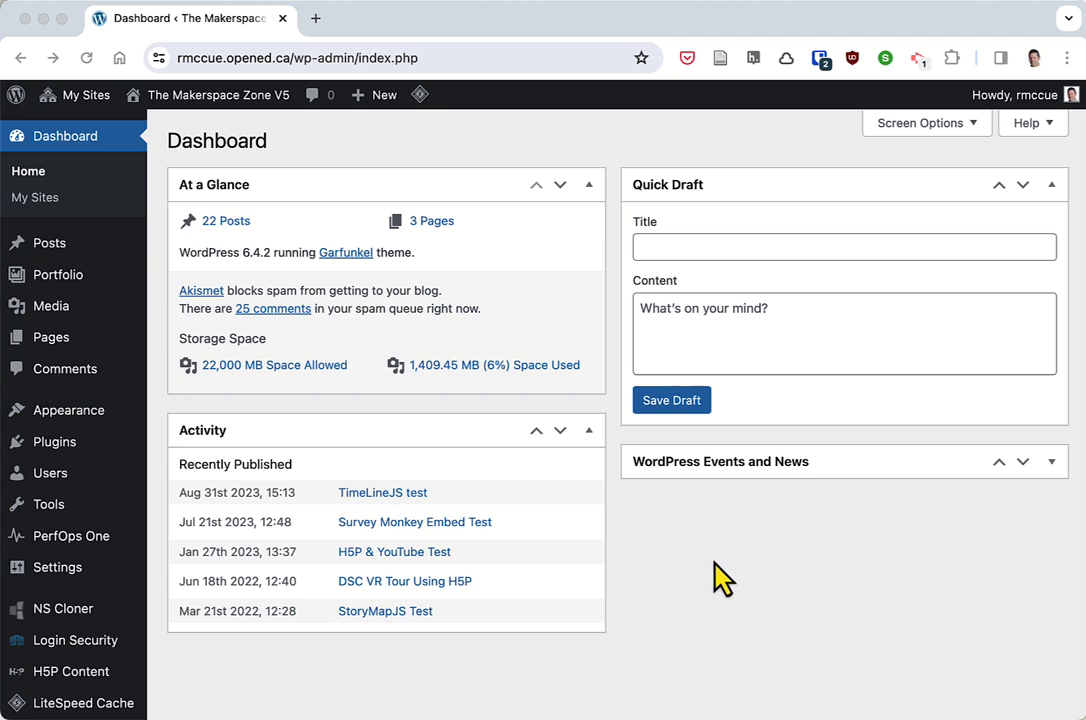
{"action": "mouse_move", "coordinate": [62, 672]}
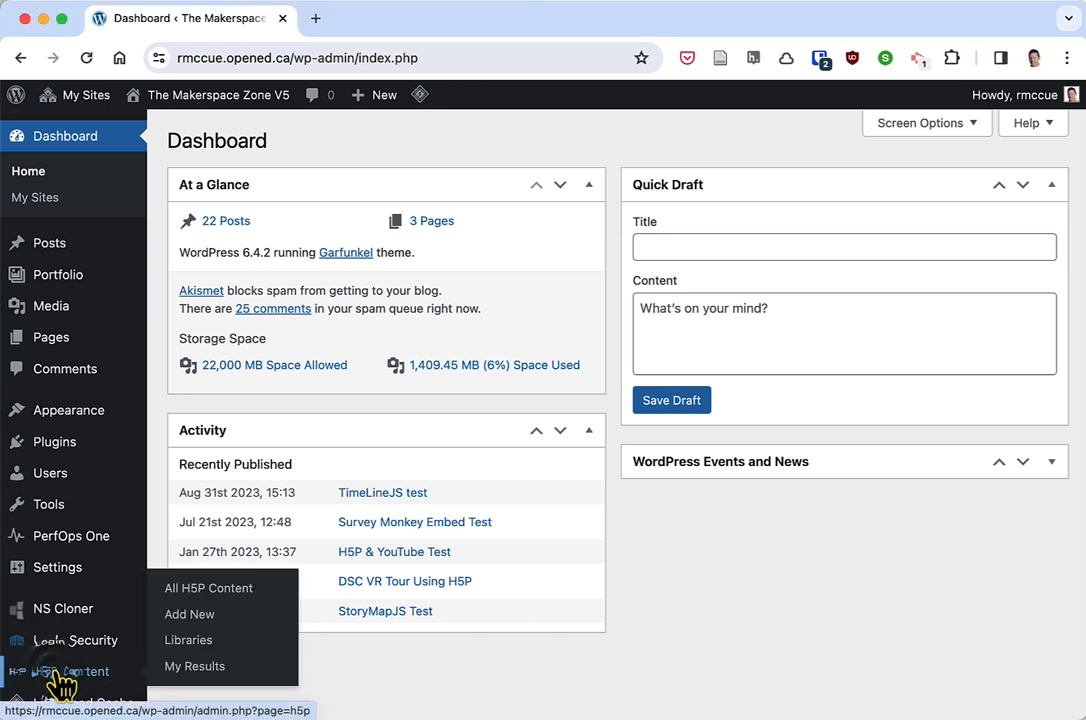
Show all H5P content and choose the DSC VR Tour item.
{"action": "left_click", "coordinate": [72, 672]}
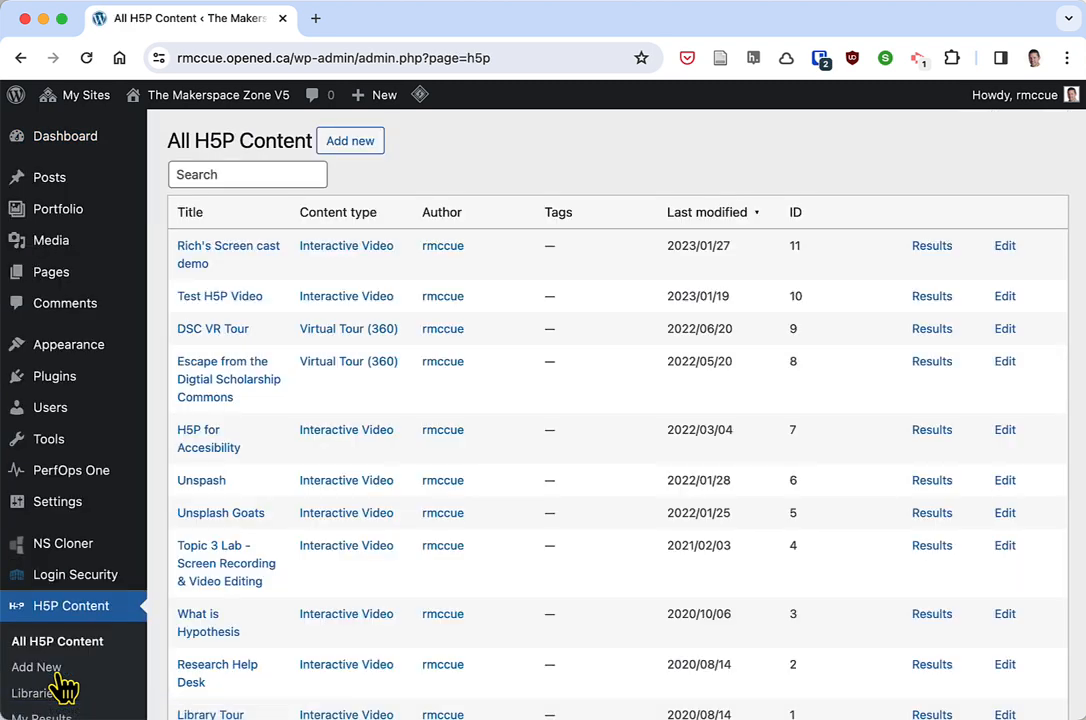
{"action": "mouse_move", "coordinate": [276, 504]}
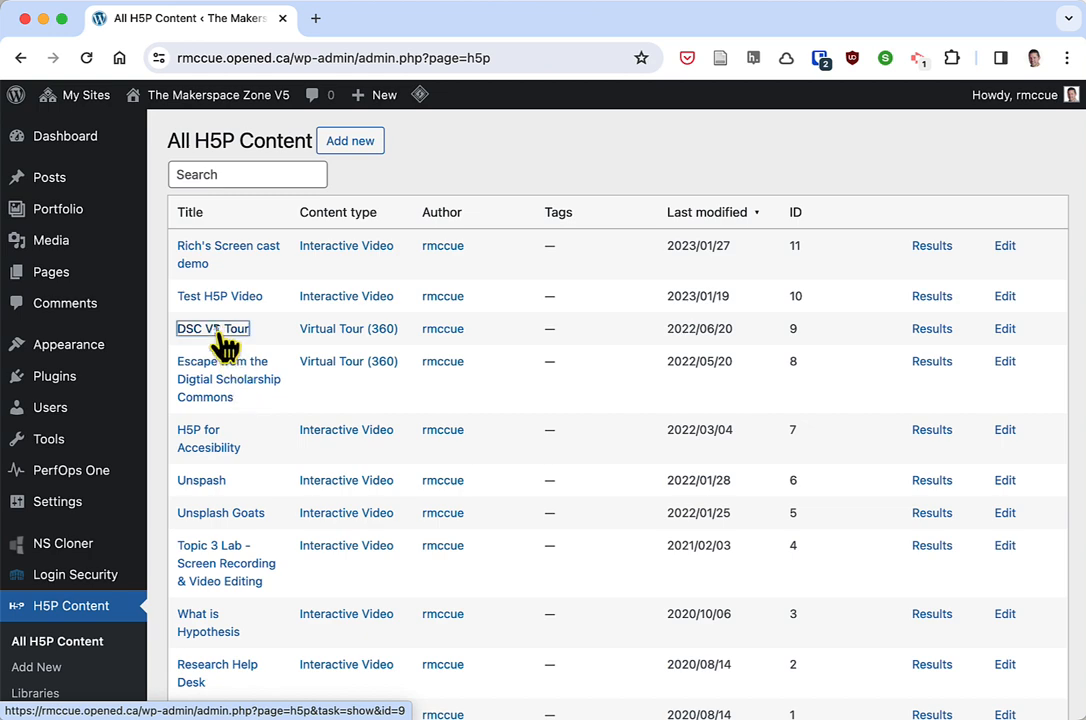
{"action": "left_click", "coordinate": [212, 328]}
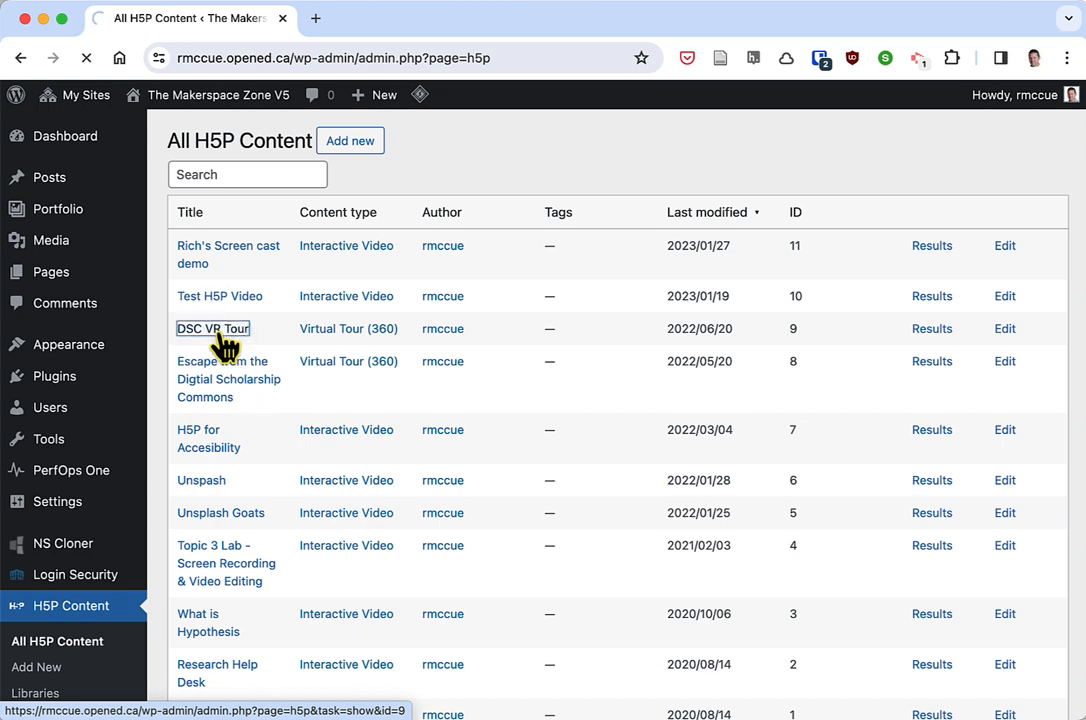
Copy the DSC VR Tour's H5P shortcode from its page.
{"action": "left_click", "coordinate": [212, 328]}
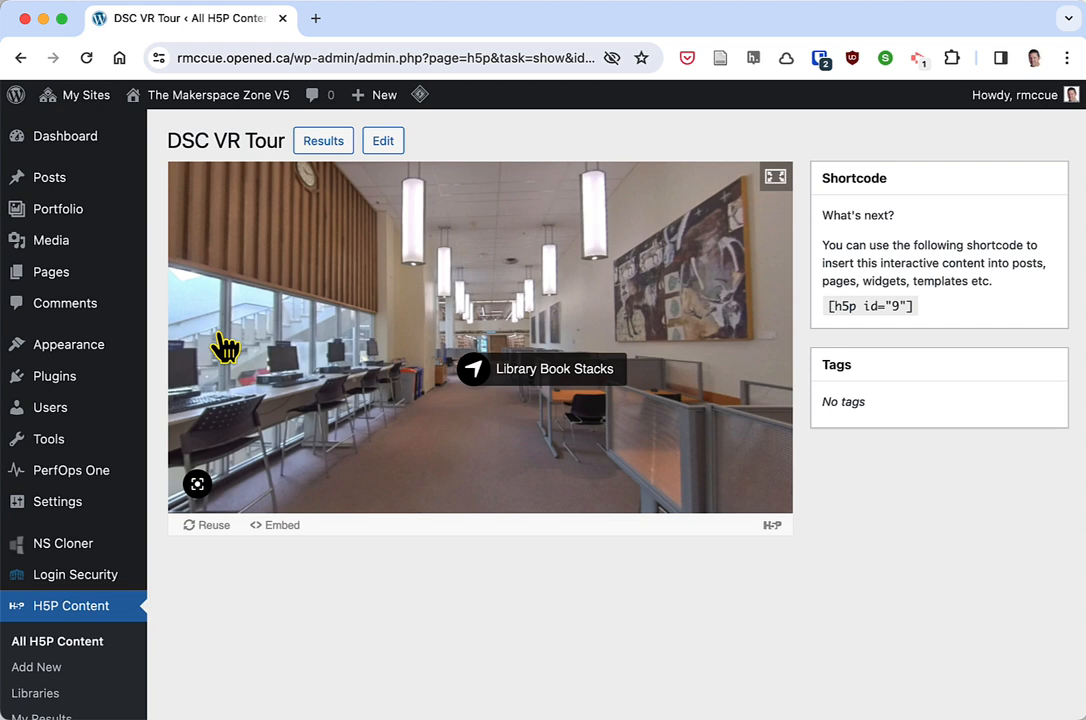
{"action": "mouse_move", "coordinate": [584, 336]}
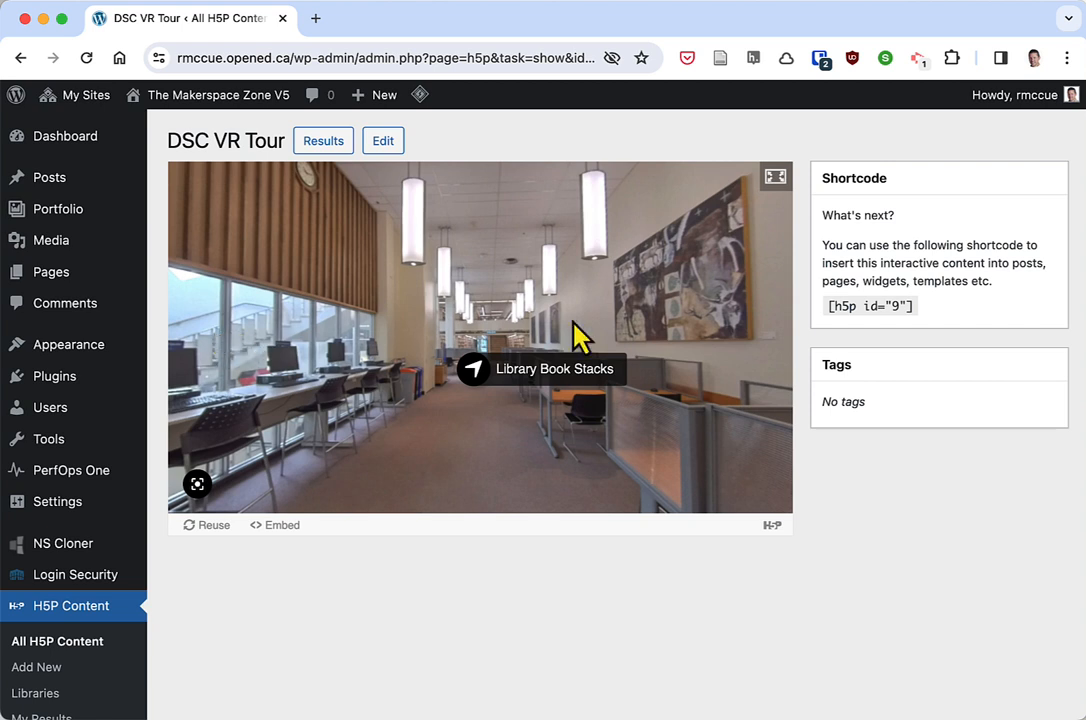
{"action": "mouse_move", "coordinate": [916, 330]}
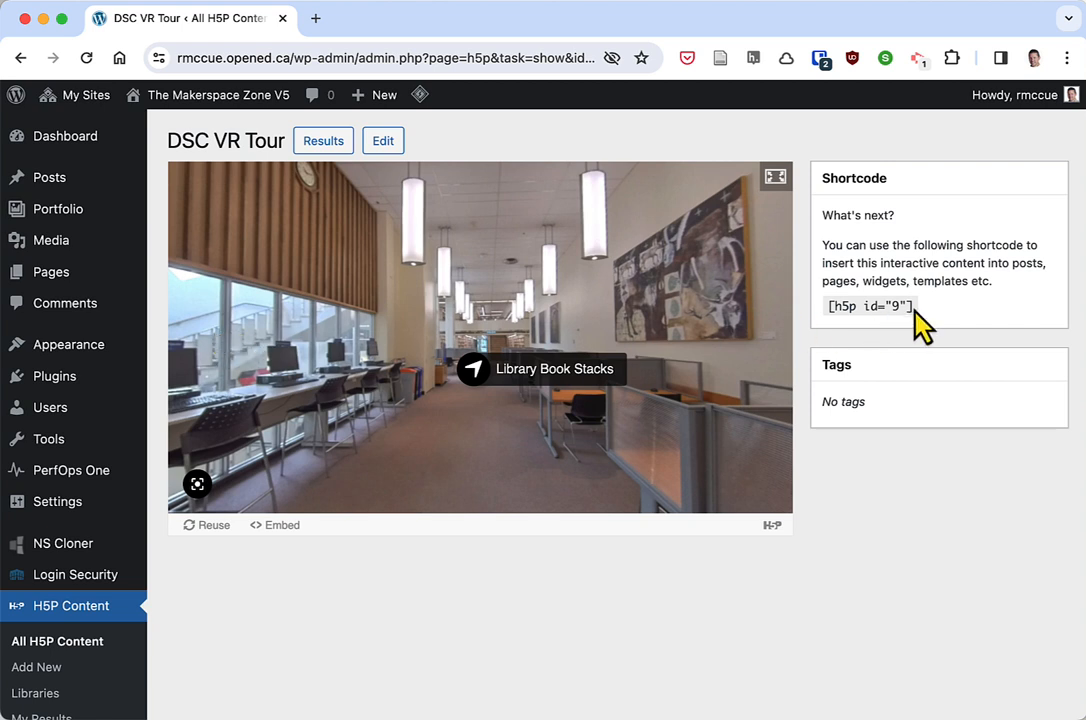
{"action": "double_click", "coordinate": [868, 306]}
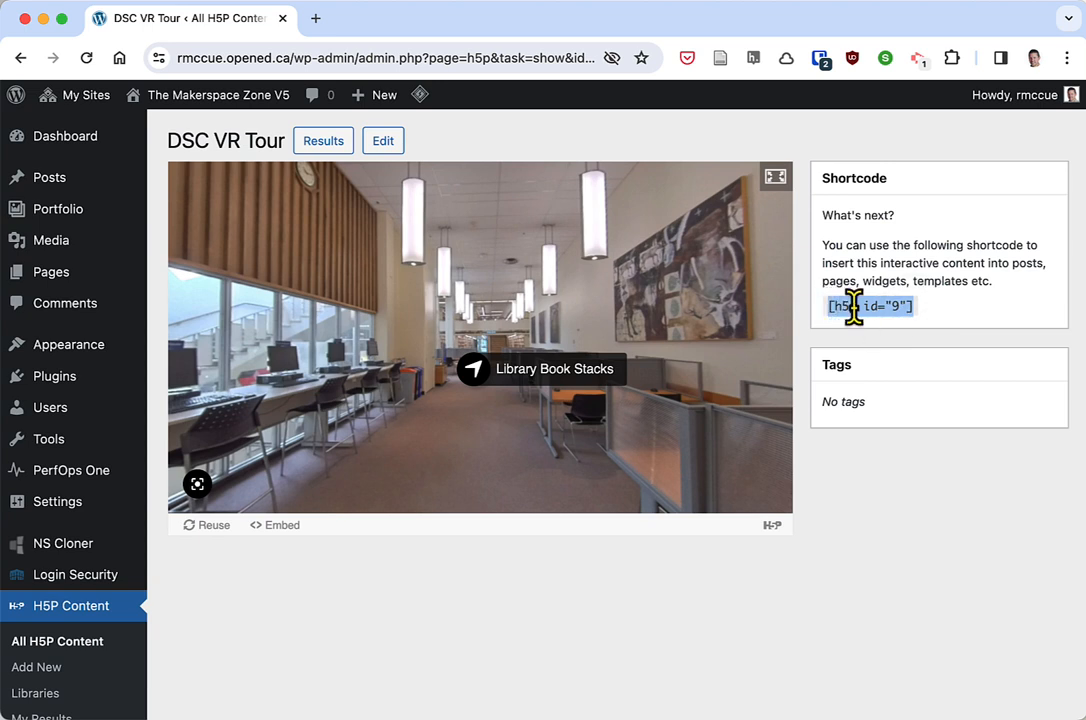
{"action": "right_click", "coordinate": [868, 306]}
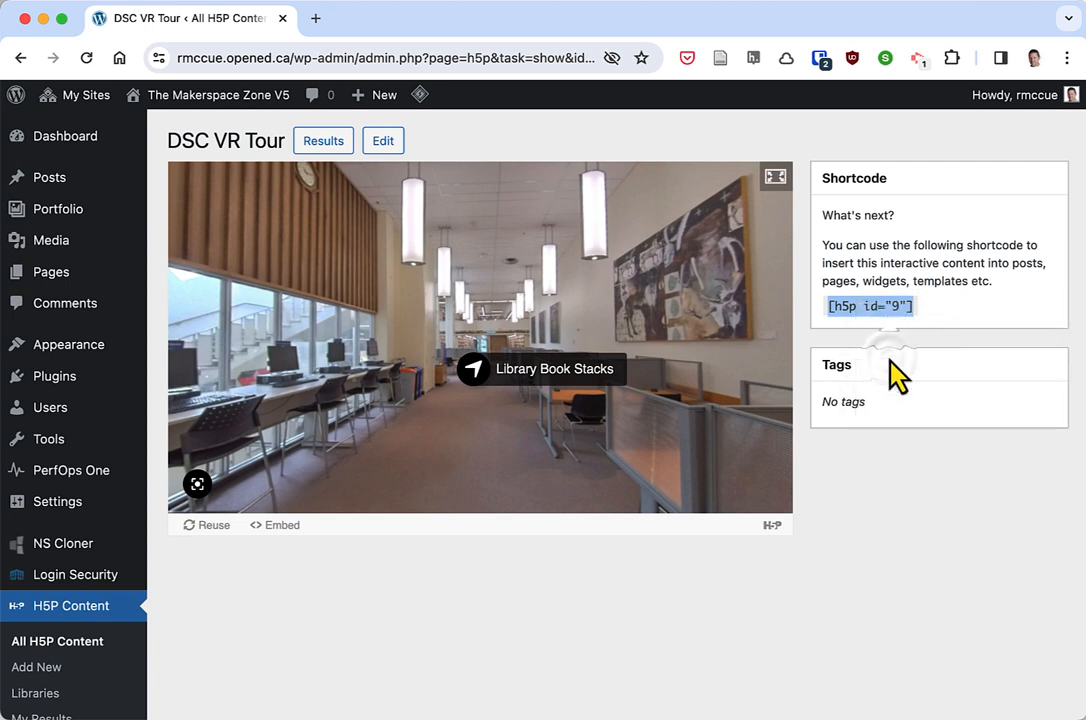
{"action": "mouse_move", "coordinate": [72, 470]}
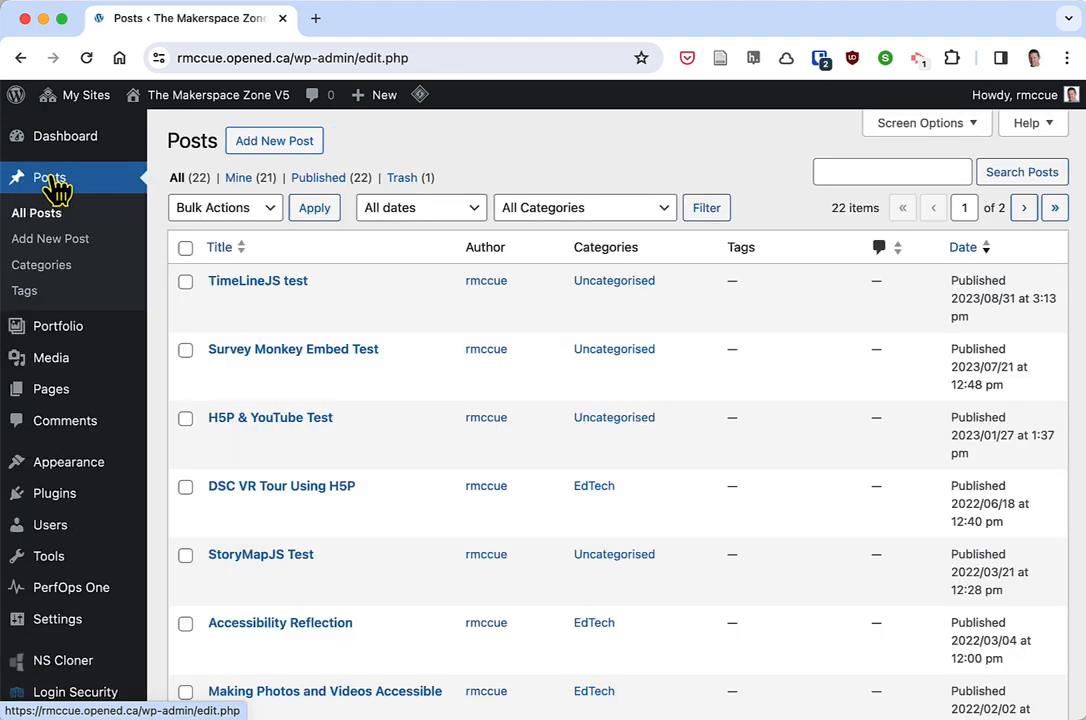
Start a blank new post from the Posts list, ready for a title.
{"action": "left_click", "coordinate": [274, 140]}
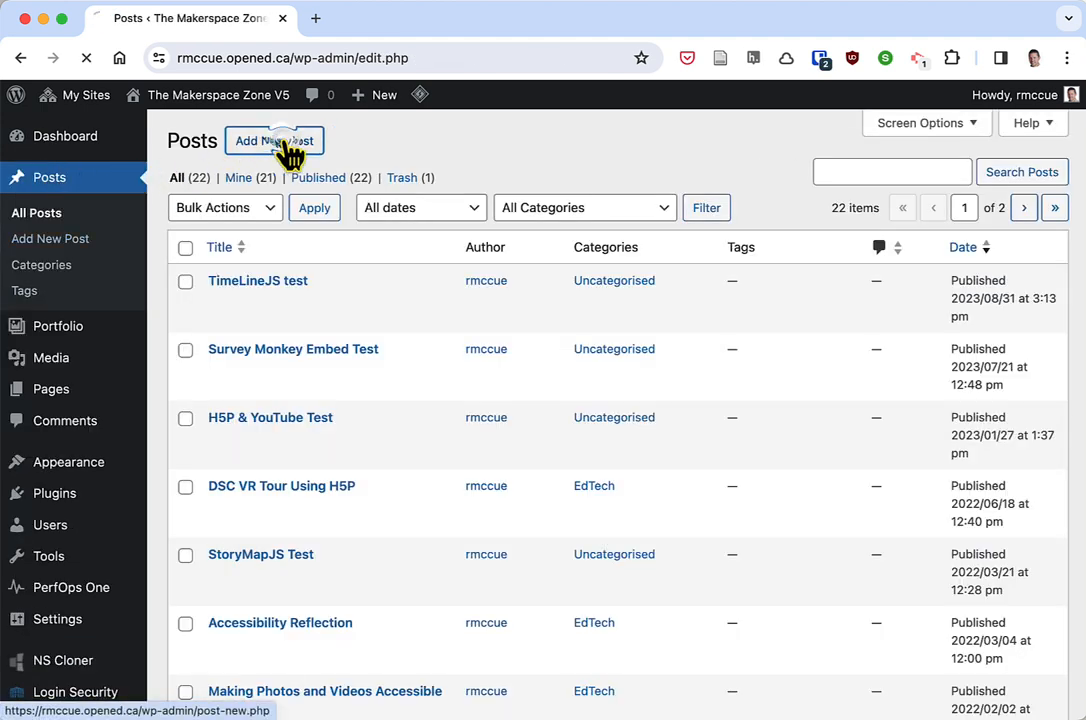
{"action": "left_click", "coordinate": [274, 140]}
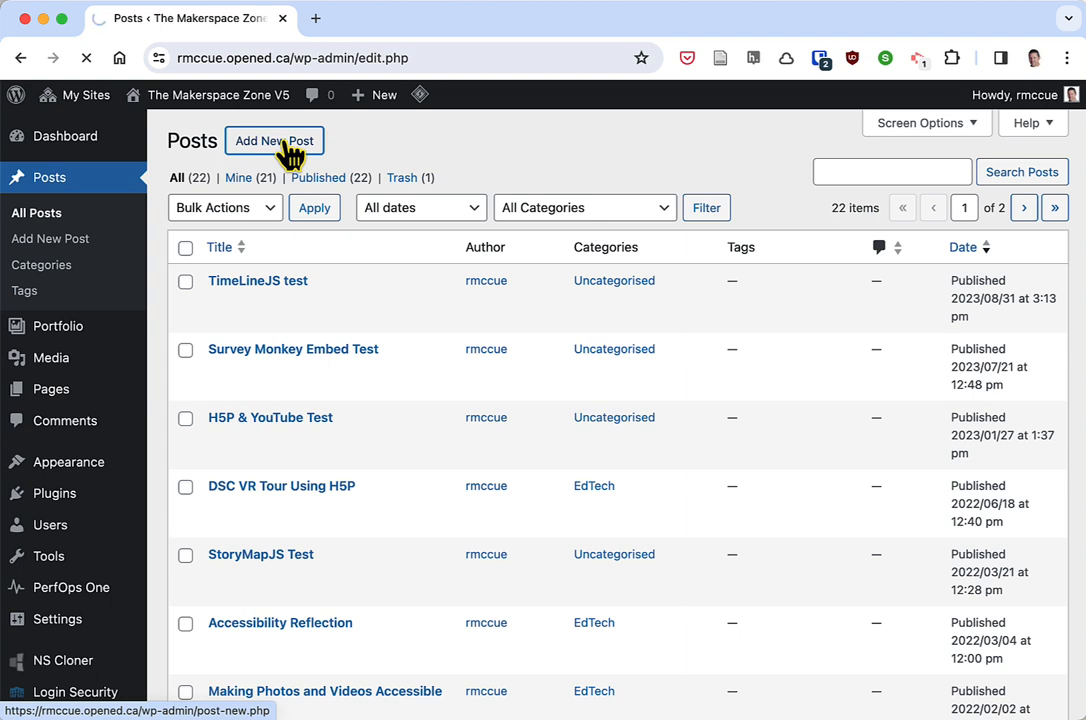
{"action": "left_click", "coordinate": [274, 140]}
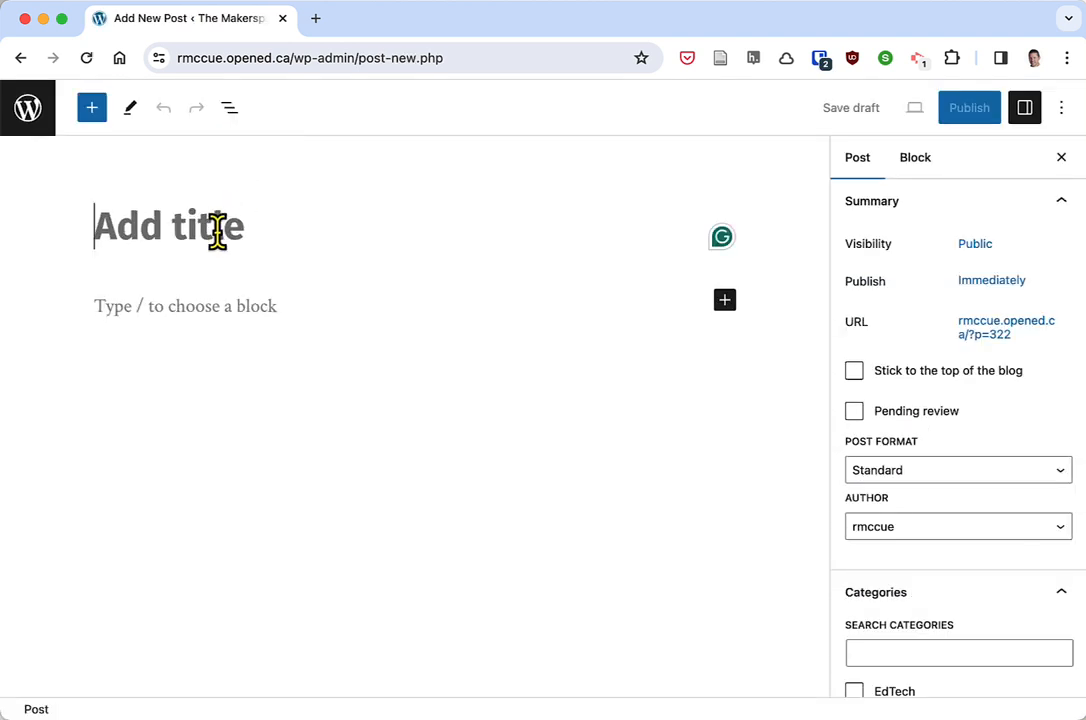
Title the post 'H5P Test', write 'Some text...' and paste the shortcode below it.
{"action": "type", "text": "H5P T"}
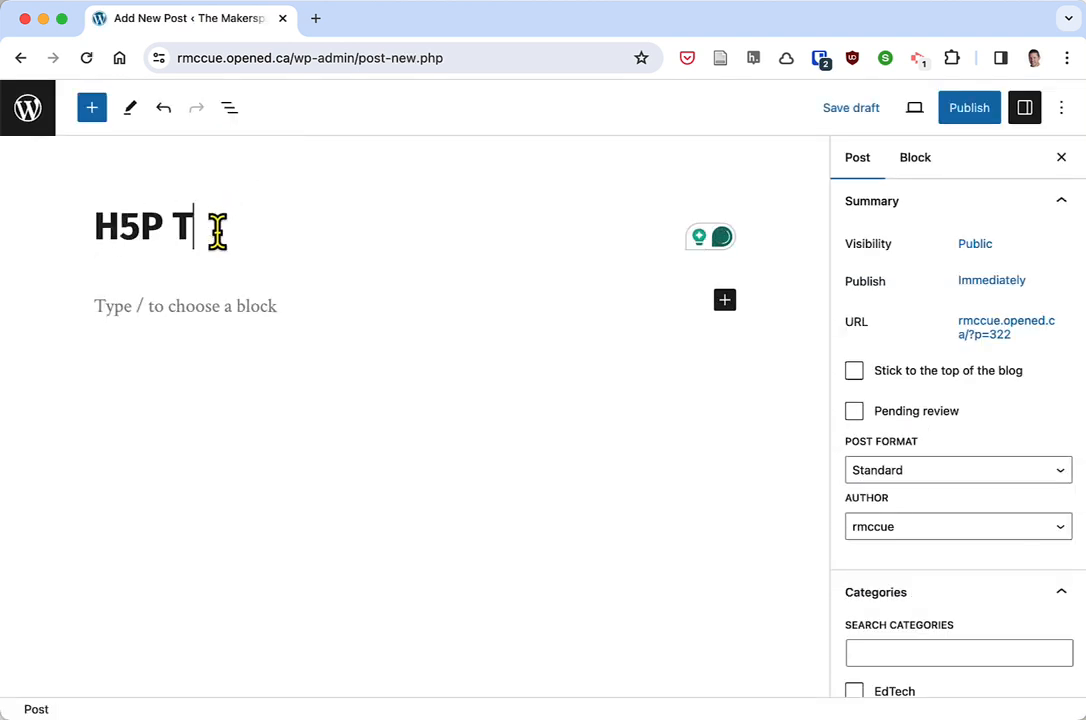
{"action": "type", "text": "est"}
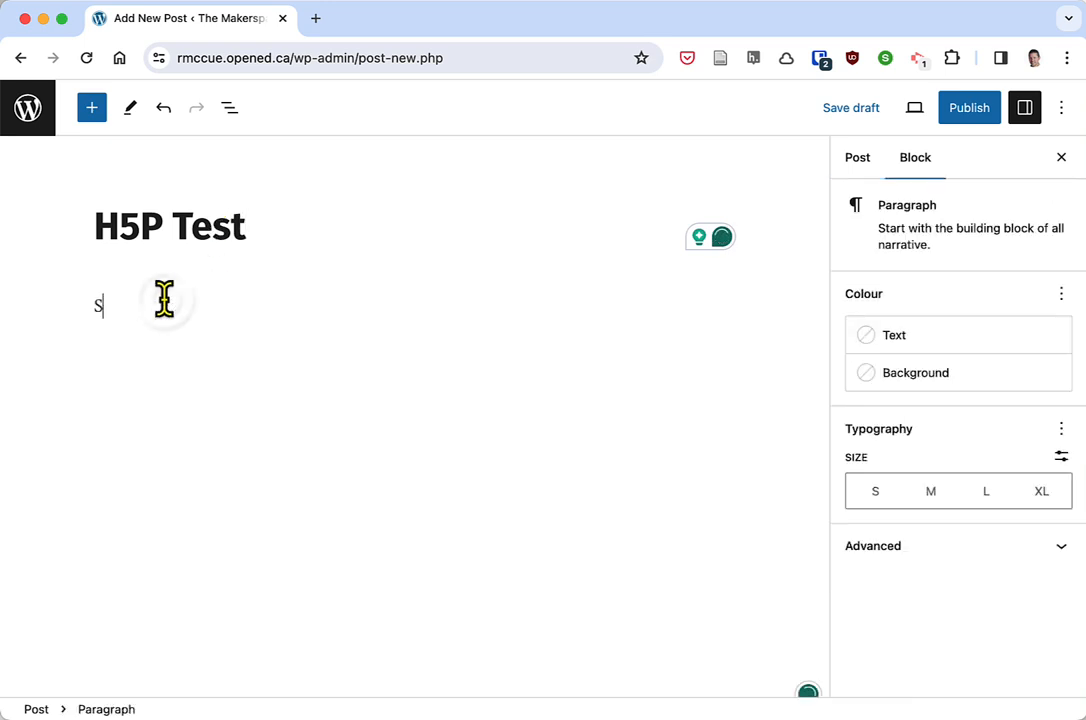
{"action": "type", "text": "ome text..."}
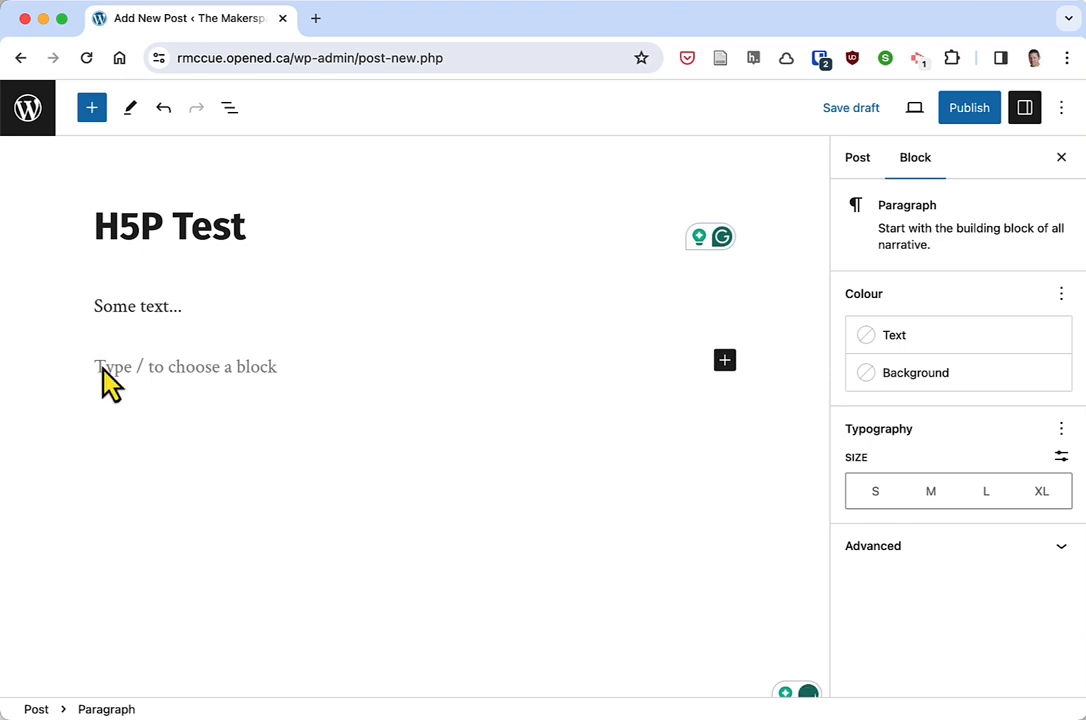
{"action": "right_click", "coordinate": [110, 370]}
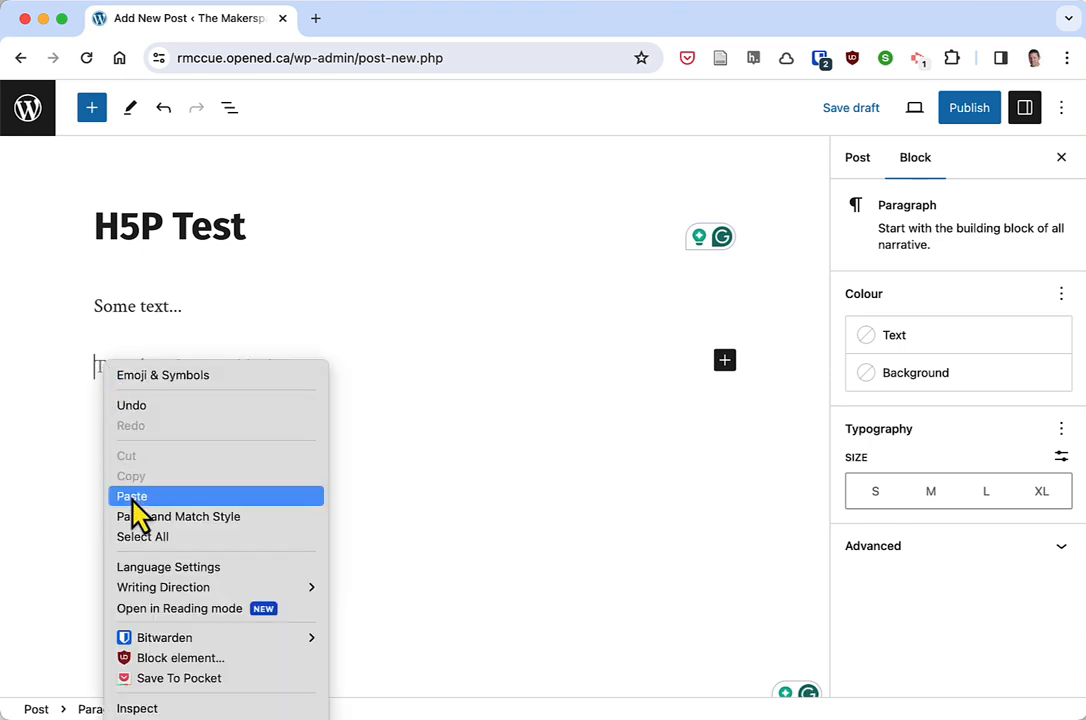
{"action": "left_click", "coordinate": [132, 496]}
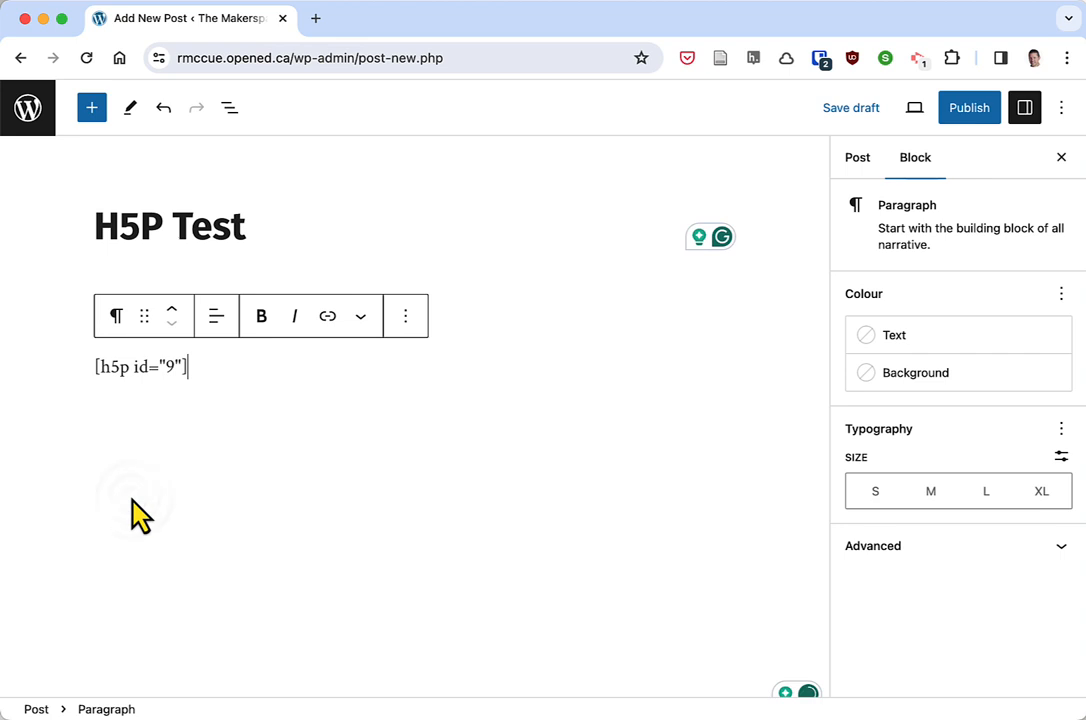
{"action": "mouse_move", "coordinate": [292, 428]}
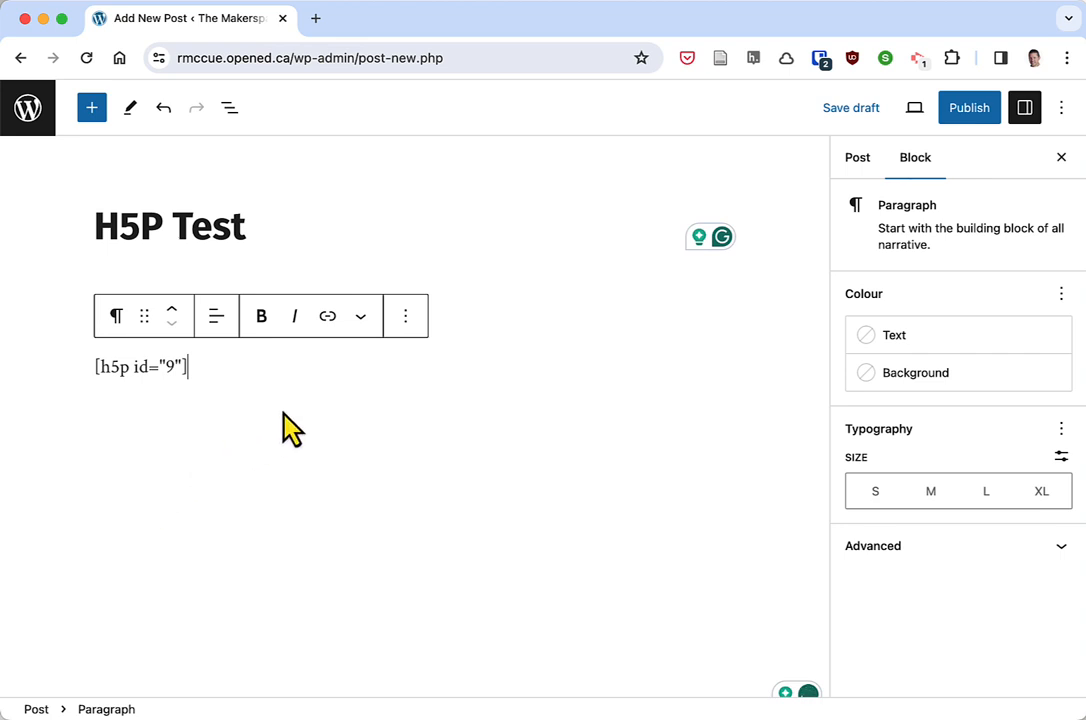
Publish the H5P Test post and go to view it live.
{"action": "left_click", "coordinate": [968, 108]}
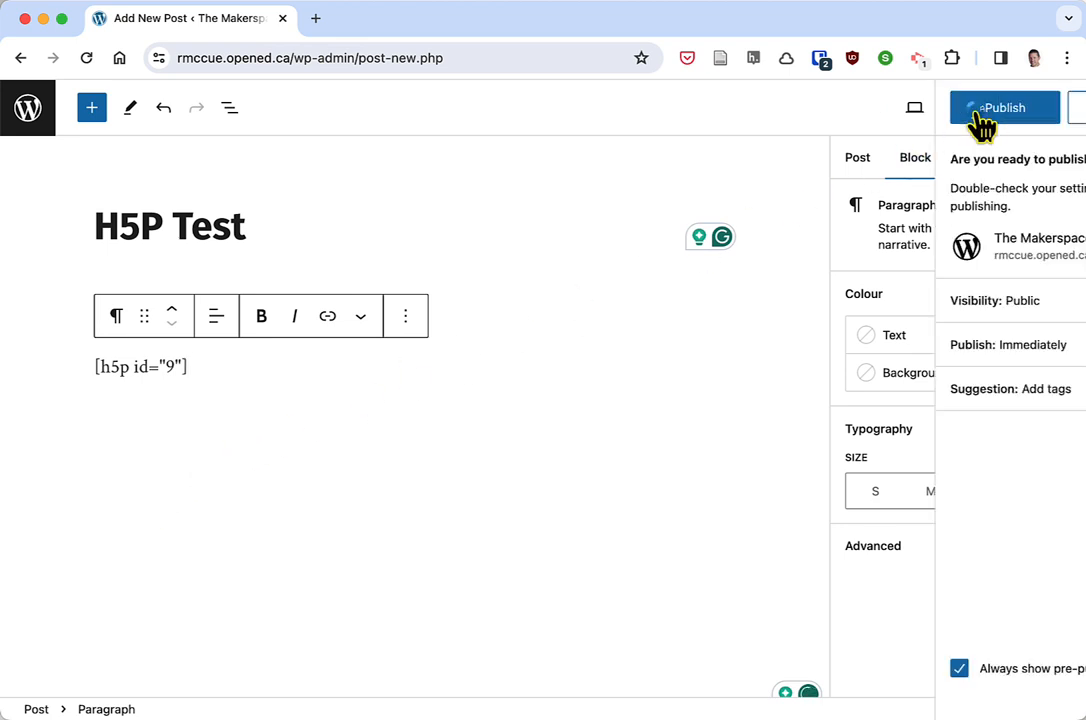
{"action": "left_click", "coordinate": [1004, 108]}
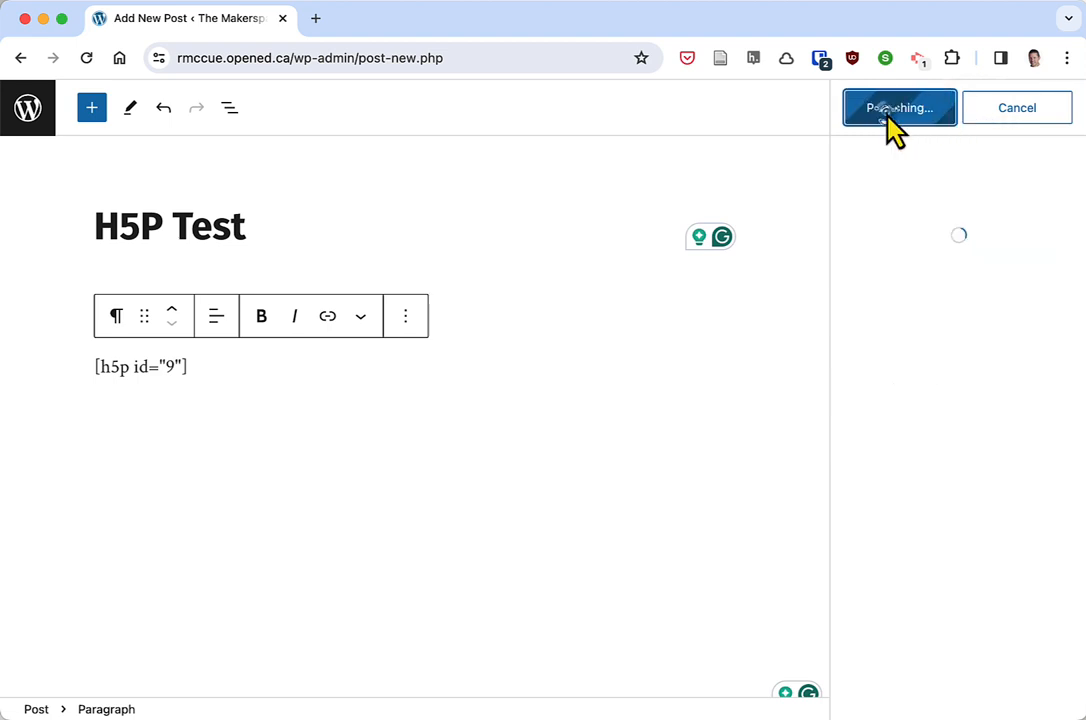
{"action": "left_click", "coordinate": [898, 108]}
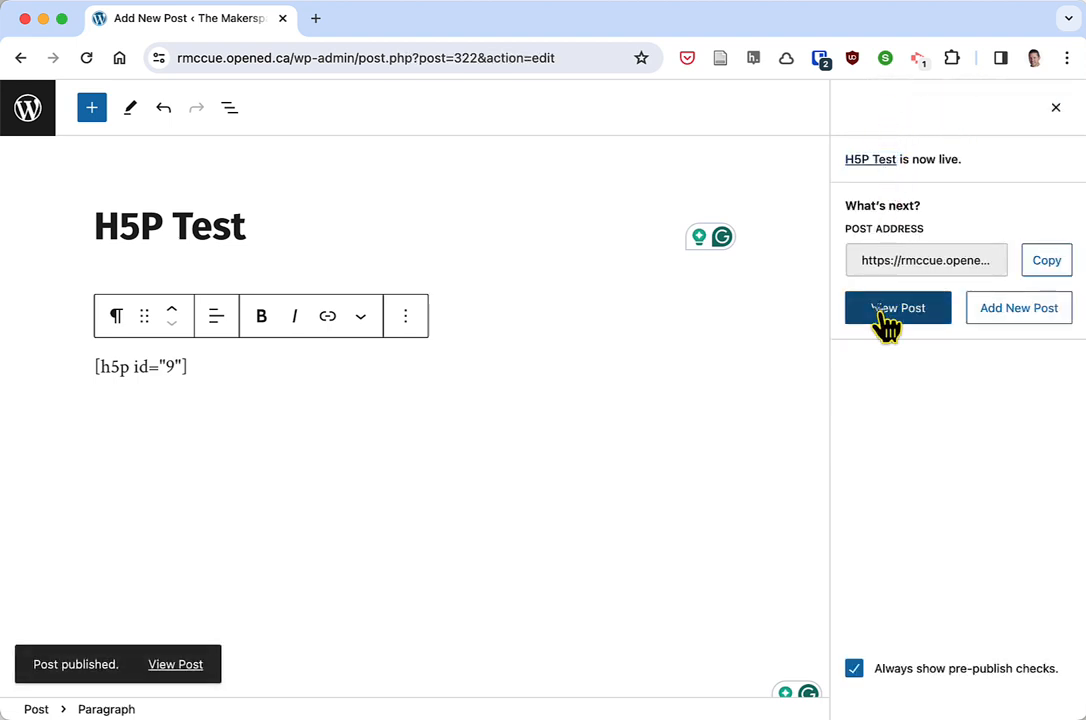
{"action": "left_click", "coordinate": [896, 308]}
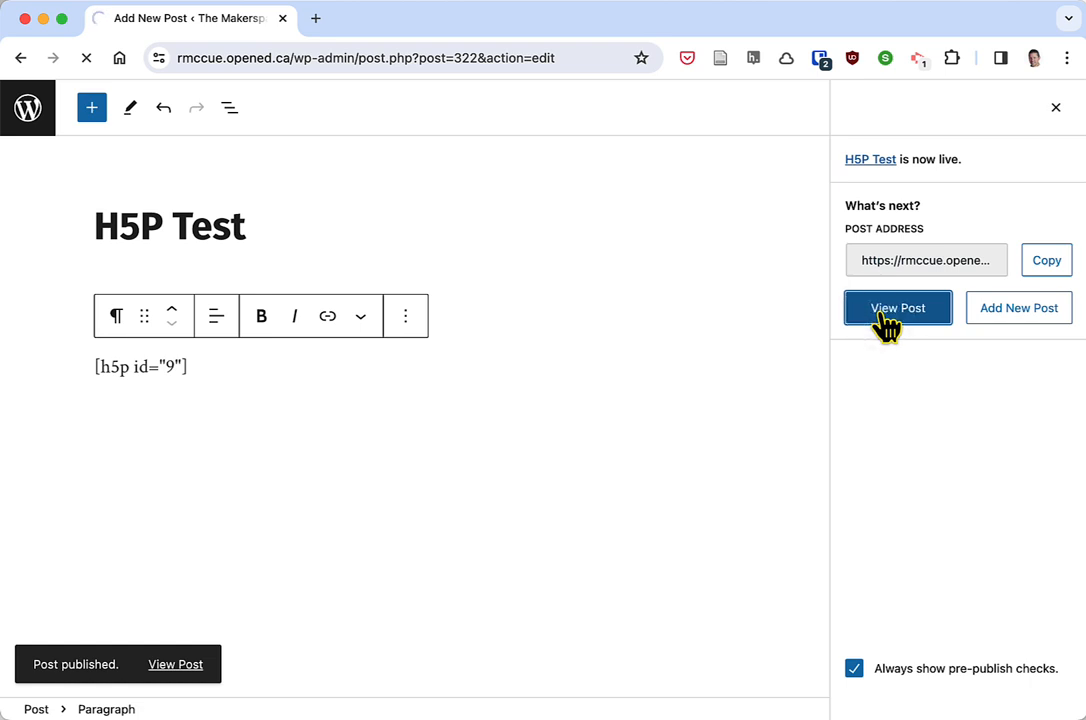
Scroll to the embedded DSC VR Tour and drag the panorama around the library.
{"action": "left_click", "coordinate": [896, 308]}
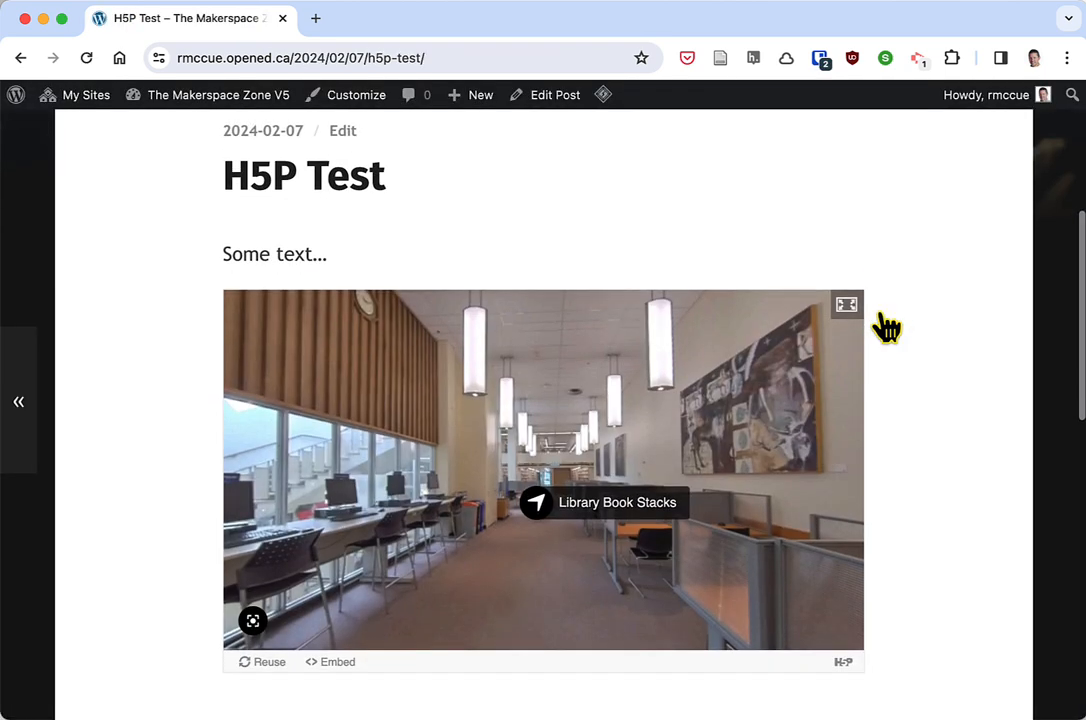
{"action": "scroll", "scroll_direction": "down", "scroll_amount": 3}
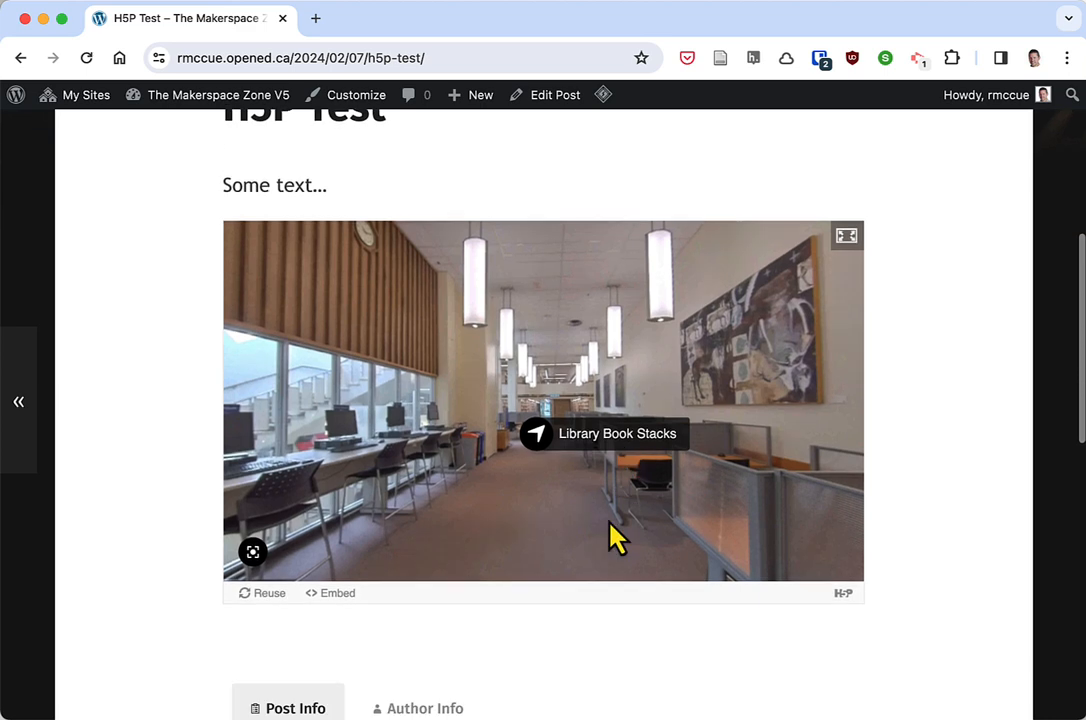
{"action": "left_click_drag", "start_coordinate": [616, 536], "coordinate": [410, 512]}
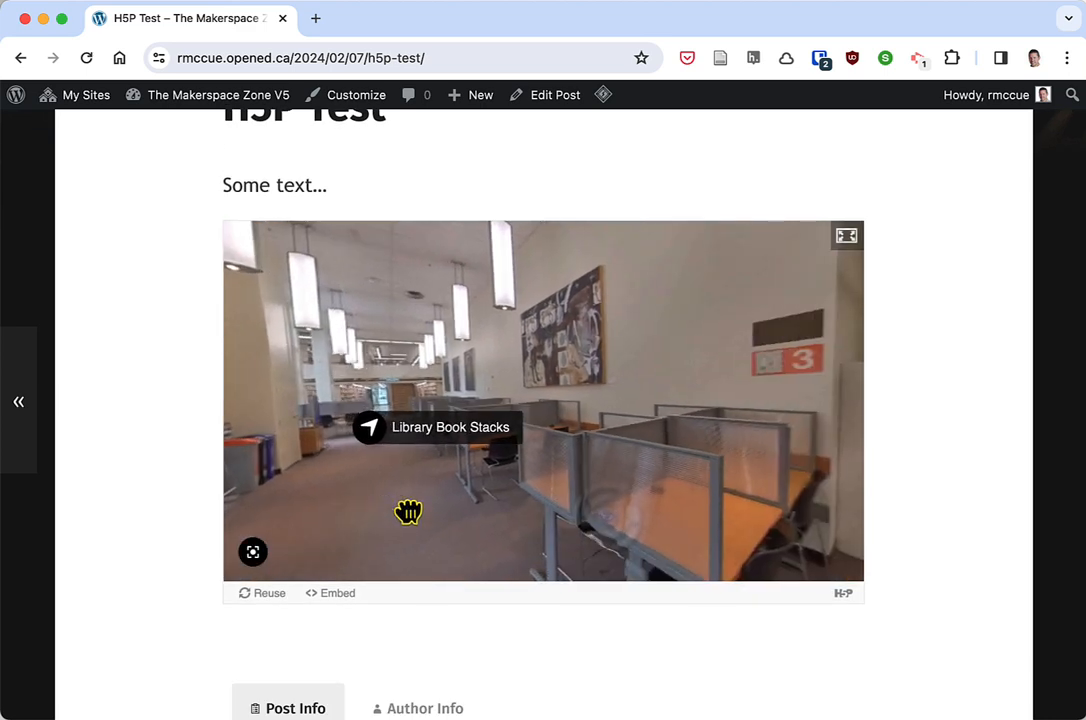
{"action": "left_click_drag", "start_coordinate": [408, 512], "coordinate": [638, 402]}
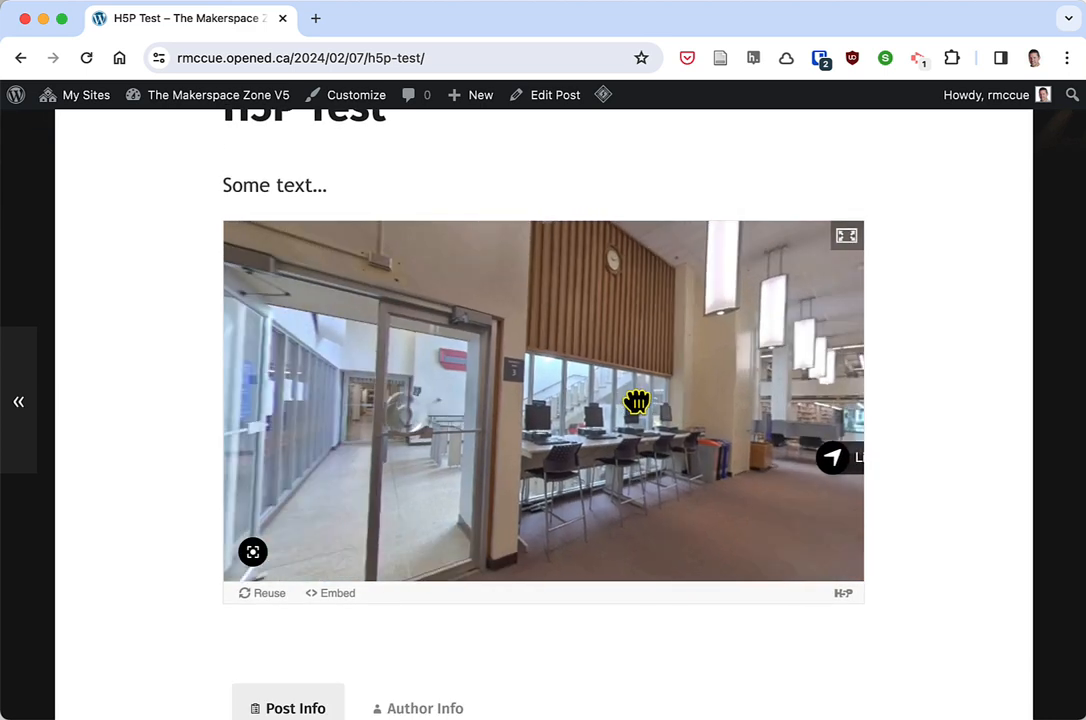
{"action": "left_click_drag", "start_coordinate": [636, 402], "coordinate": [380, 392]}
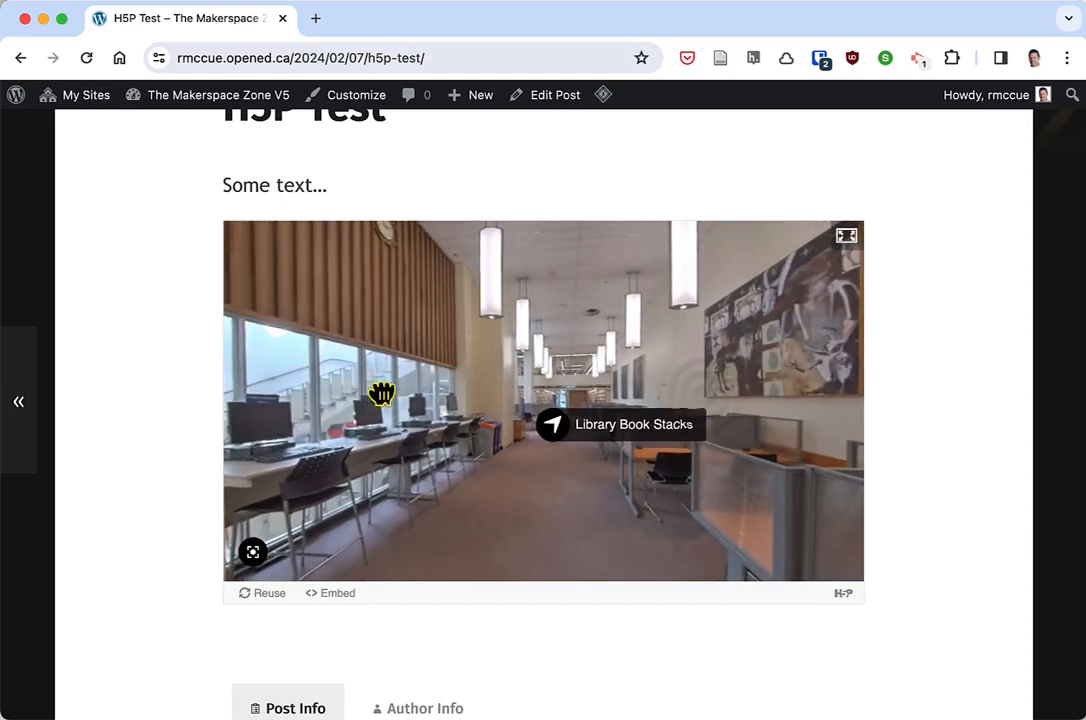